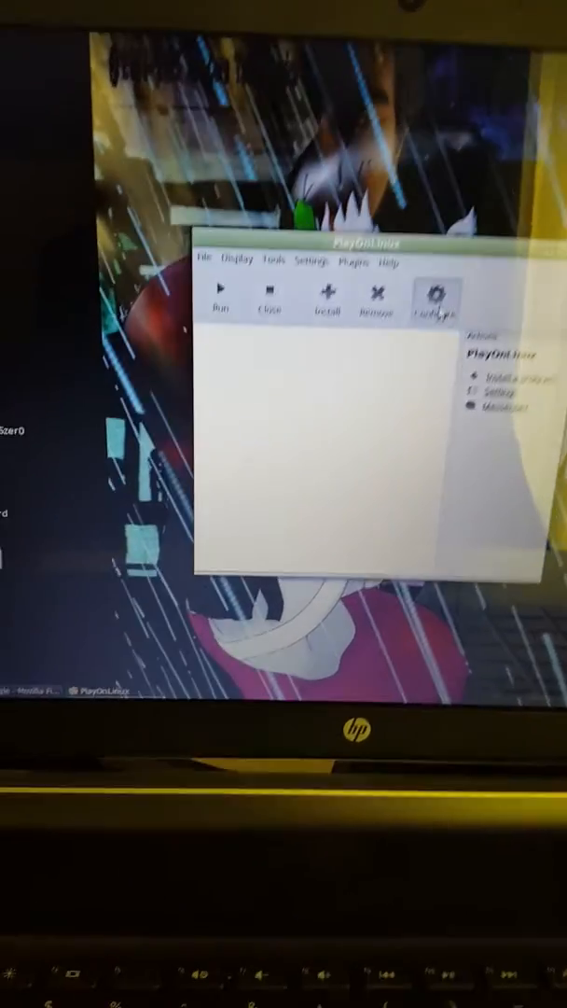
- Open PlayOnLinux's Configure window listing the default and pts virtual drives
left_click(435, 299)
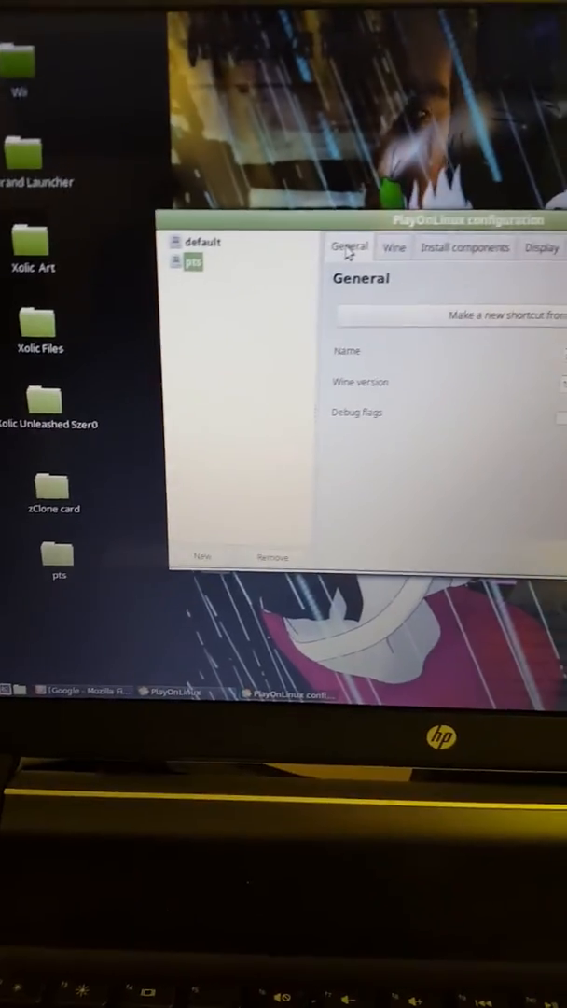
- Select the pts drive to view its General settings showing Wine 1.5.5-SAI
left_click(191, 261)
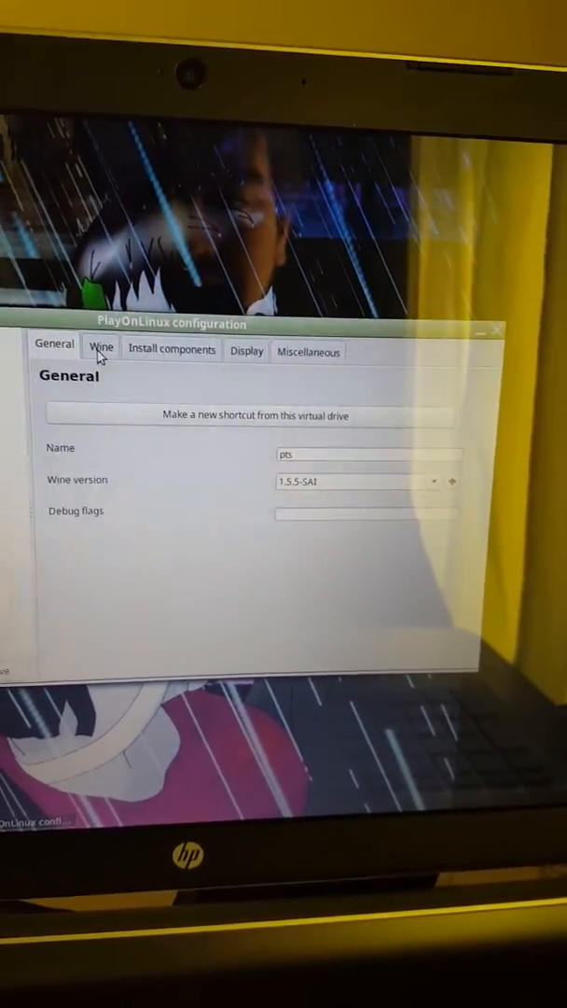
- Launch Configure Wine from the pts drive's Wine tab
left_click(100, 346)
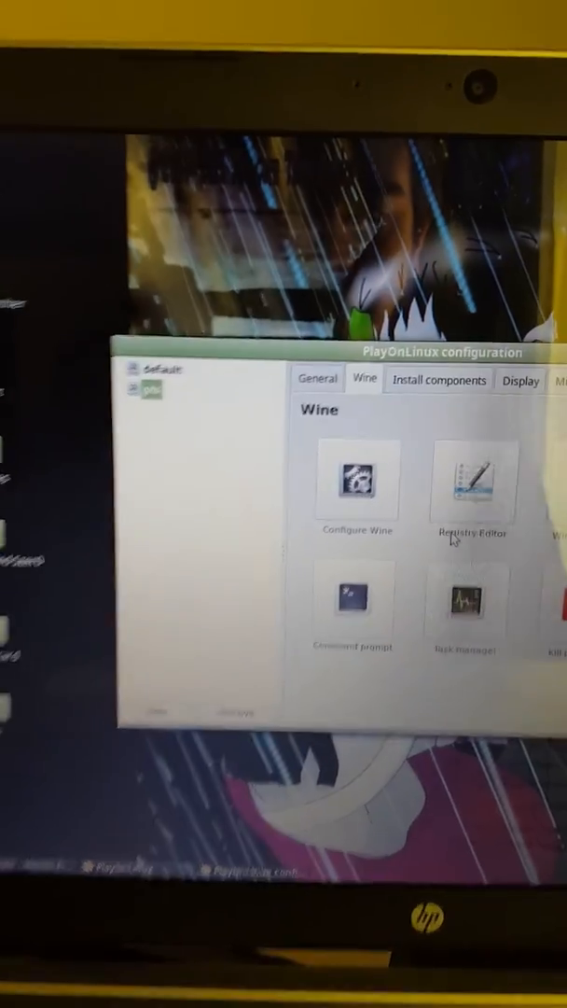
left_click(356, 480)
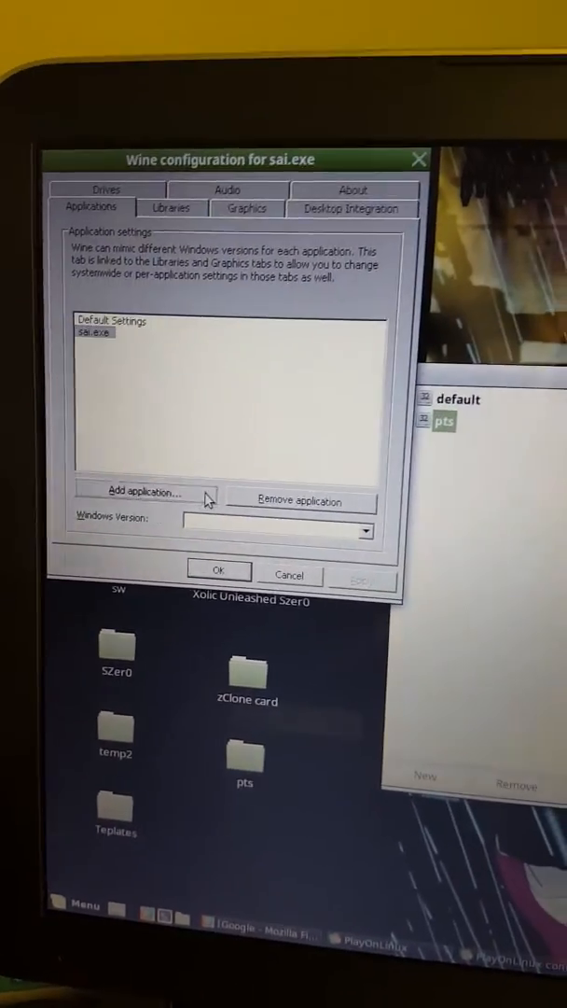
- Add sai.exe under Wine's application settings and open the pts drive's directory
left_click(145, 491)
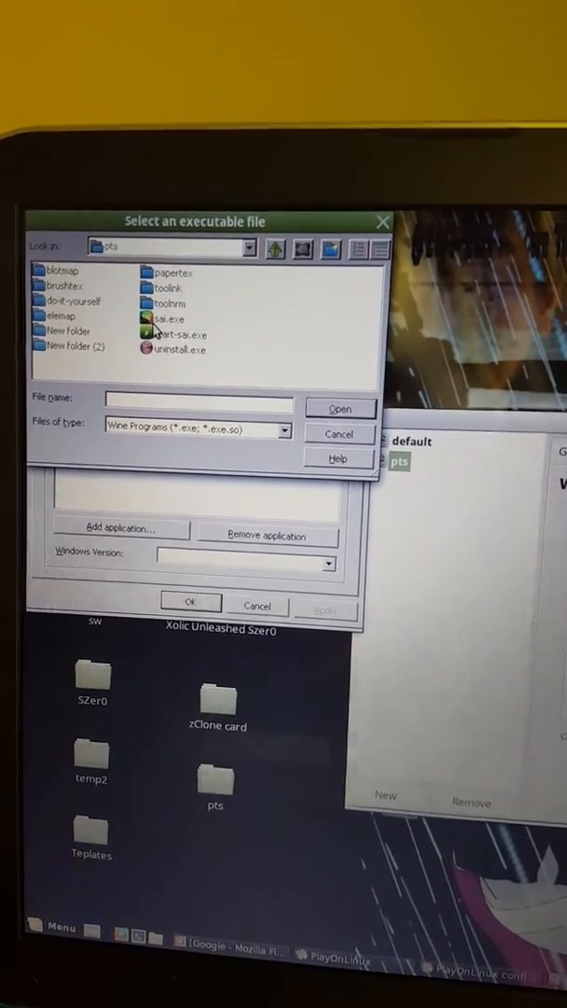
left_click(341, 409)
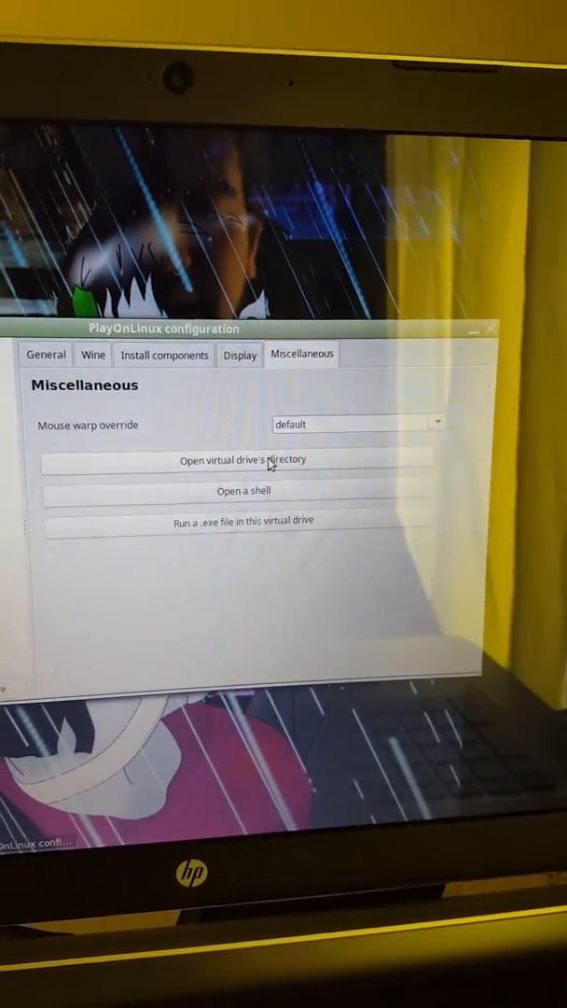
left_click(243, 459)
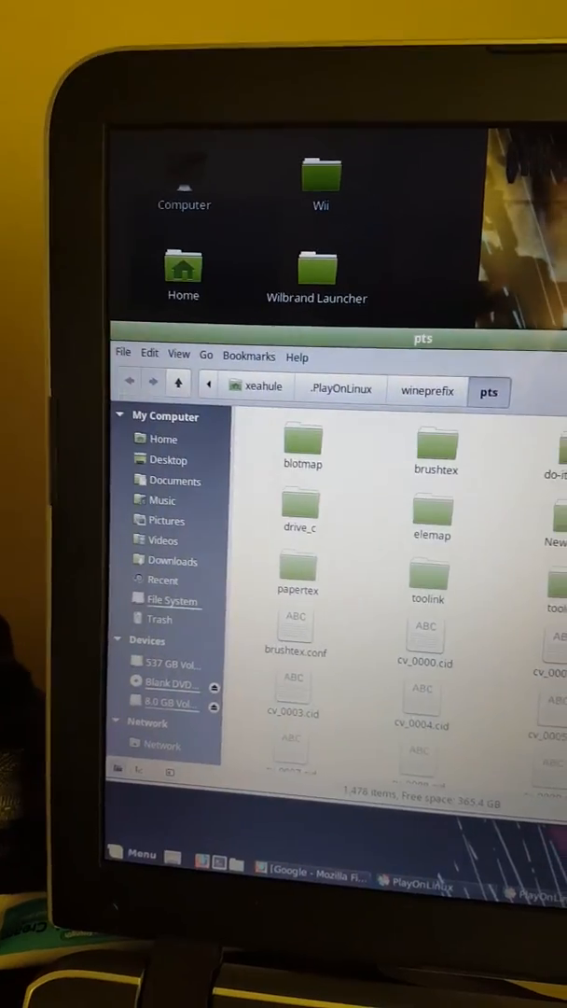